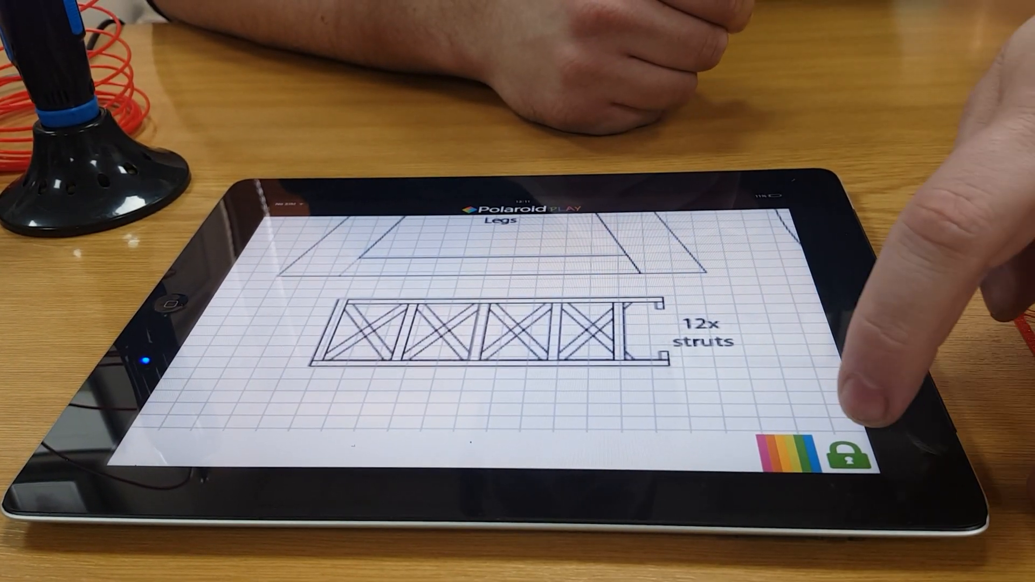
Step: Exit the struts stencil via the home button, back to the template gallery
click(847, 454)
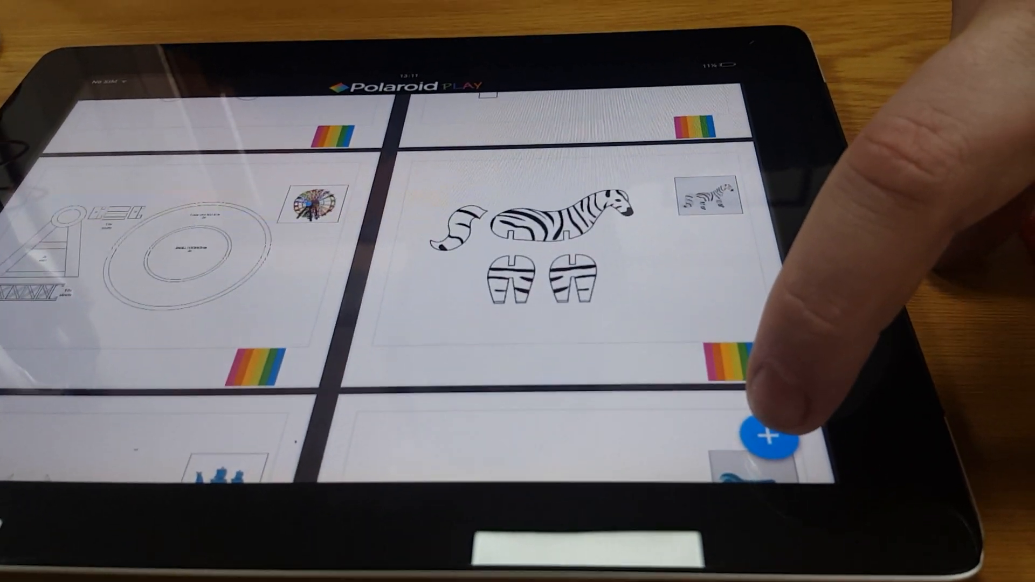
Step: Add a new template created from the portrait photo in the photo library
click(770, 439)
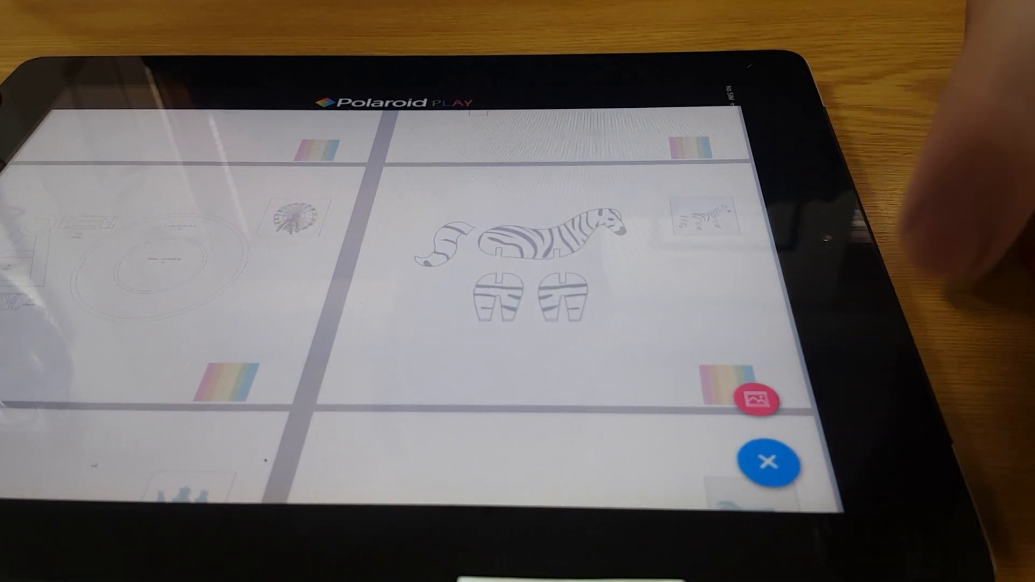
click(754, 401)
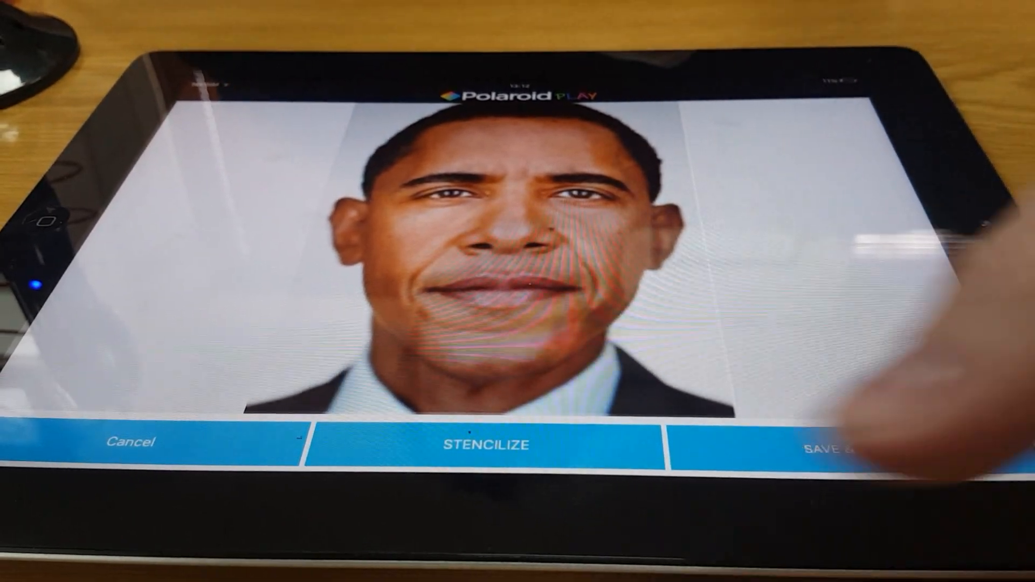
Step: Stencilize the portrait to black-and-white and Save & Draw it as a gridded template
click(486, 443)
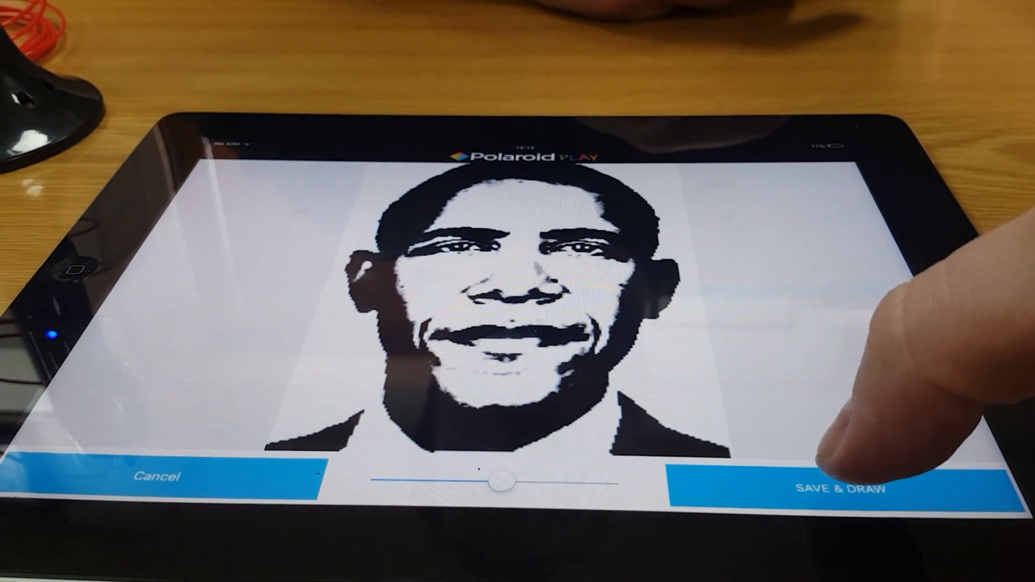
click(843, 473)
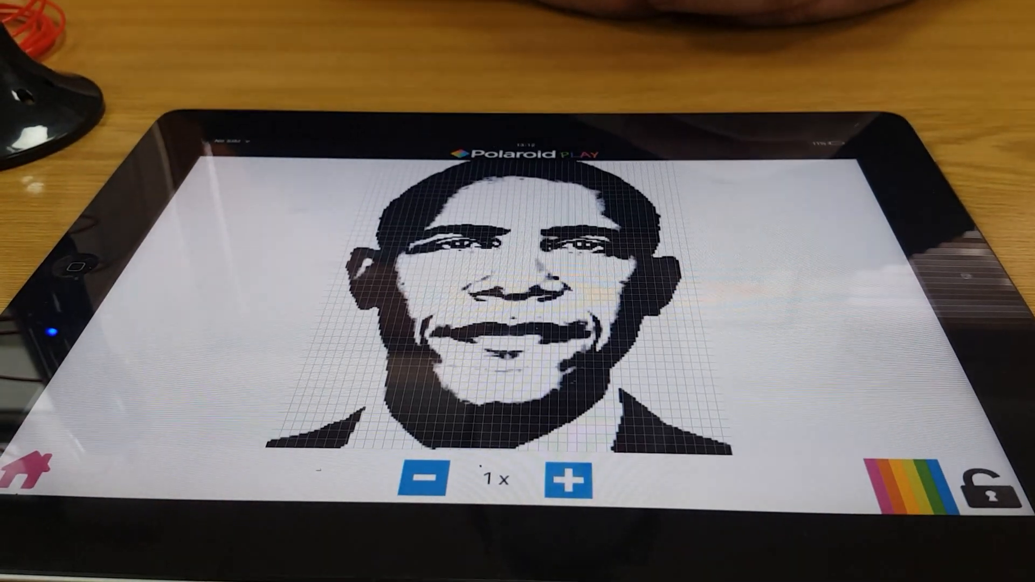